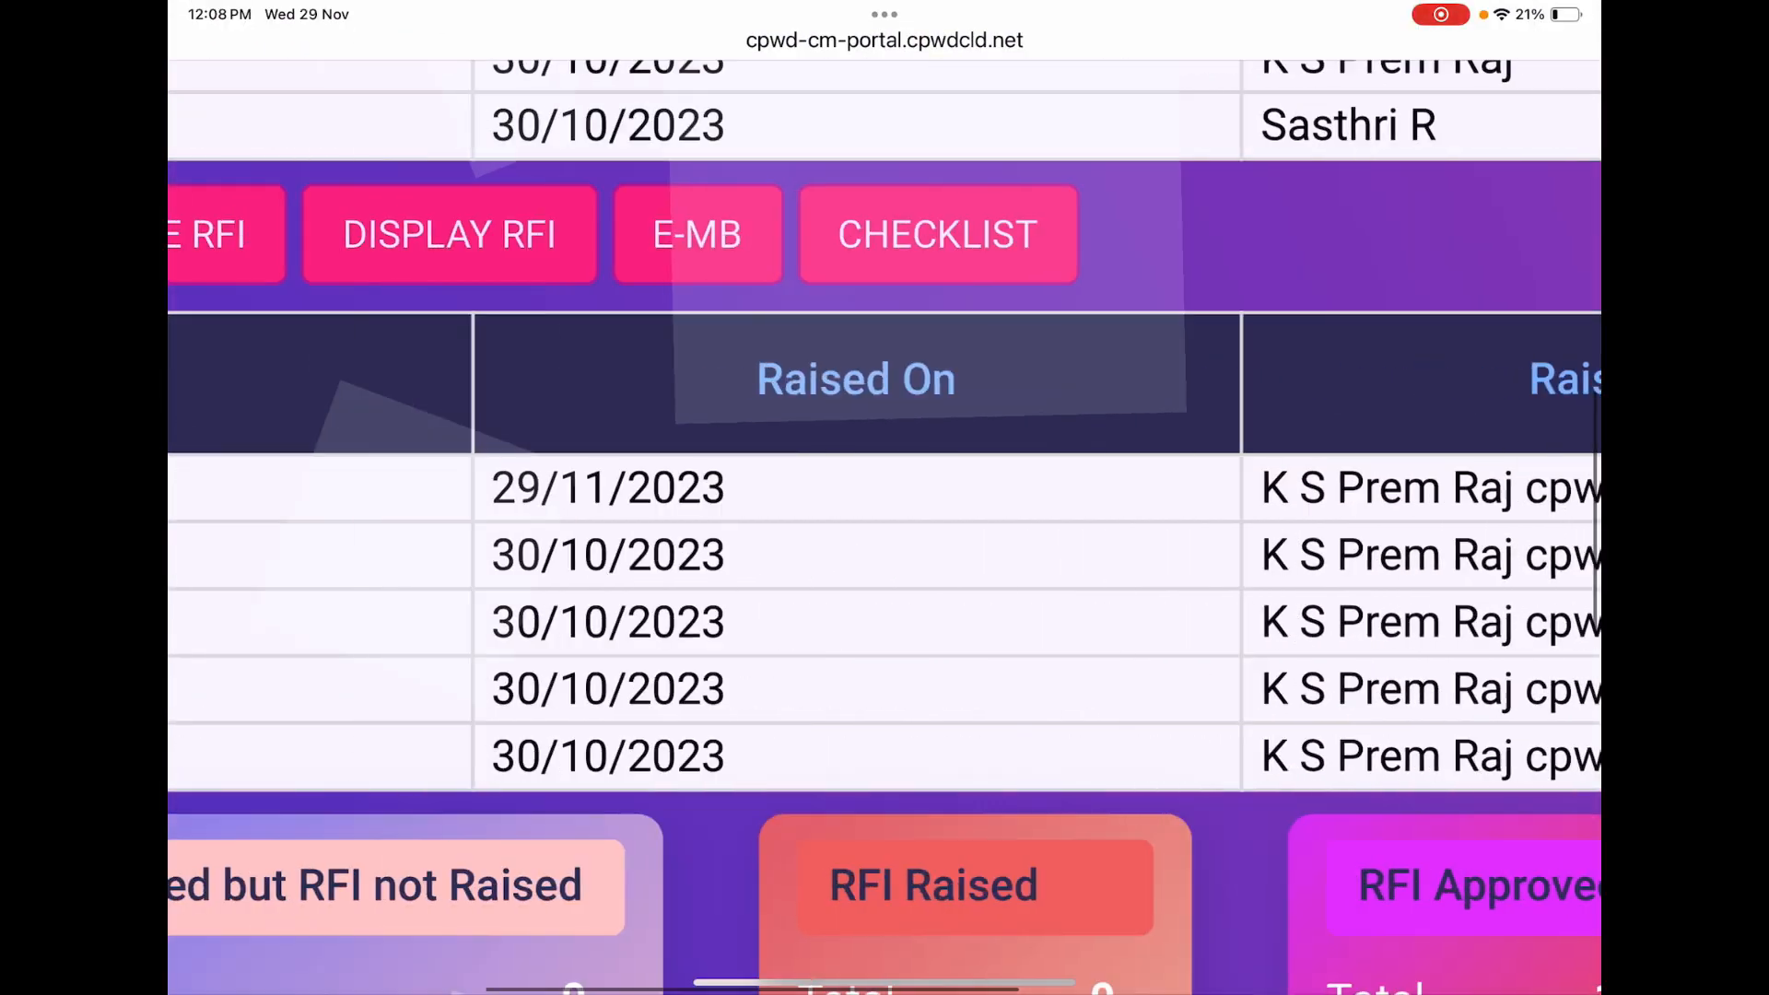
{"action": "scroll", "scroll_direction": "left", "scroll_amount": 3}
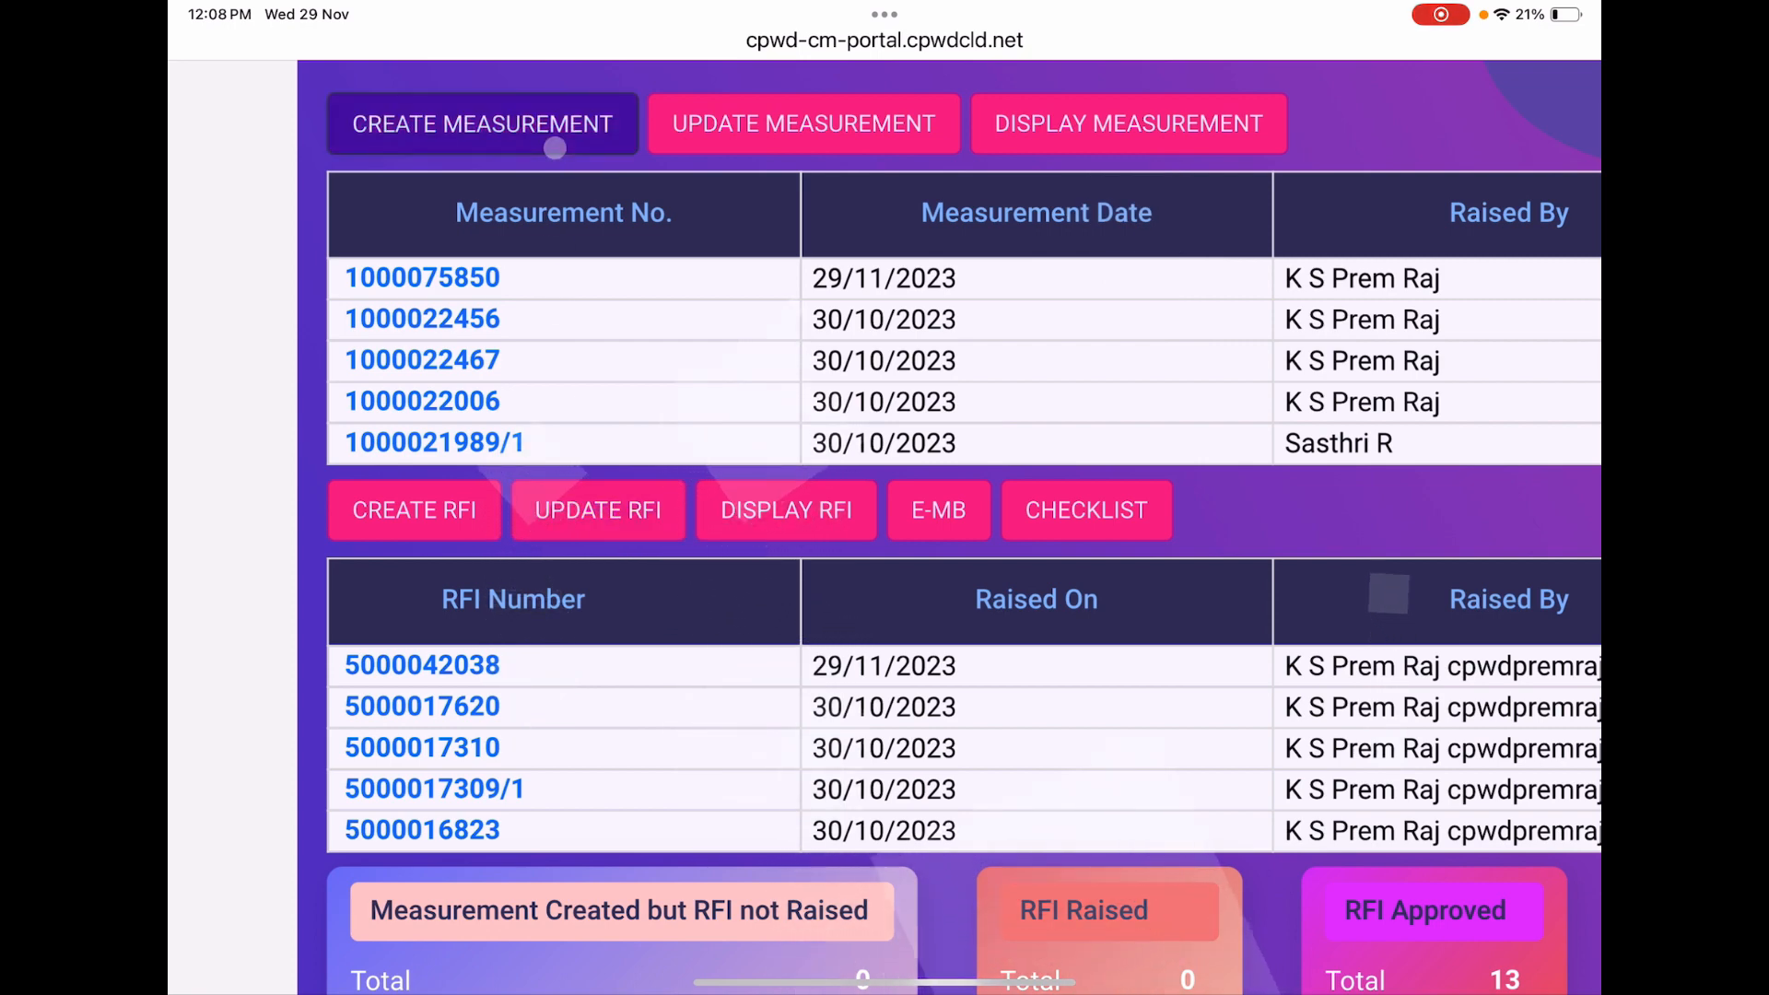
{"action": "left_click", "coordinate": [804, 124]}
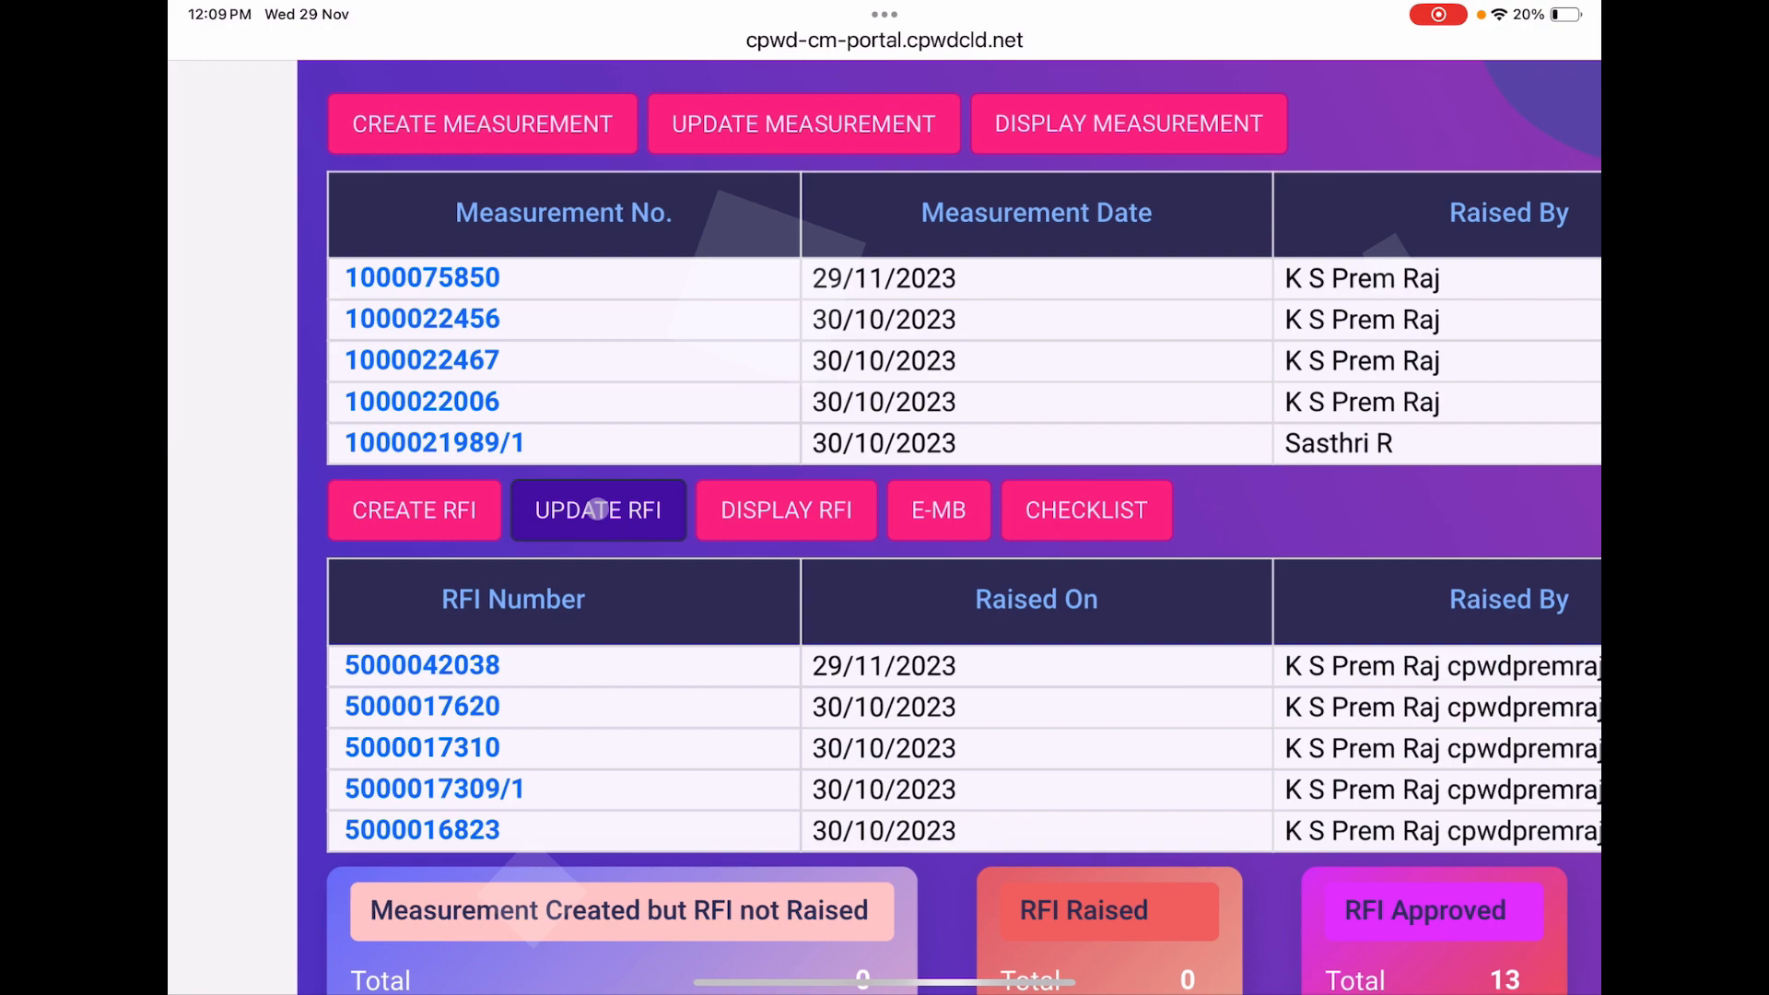
{"action": "left_click", "coordinate": [598, 511]}
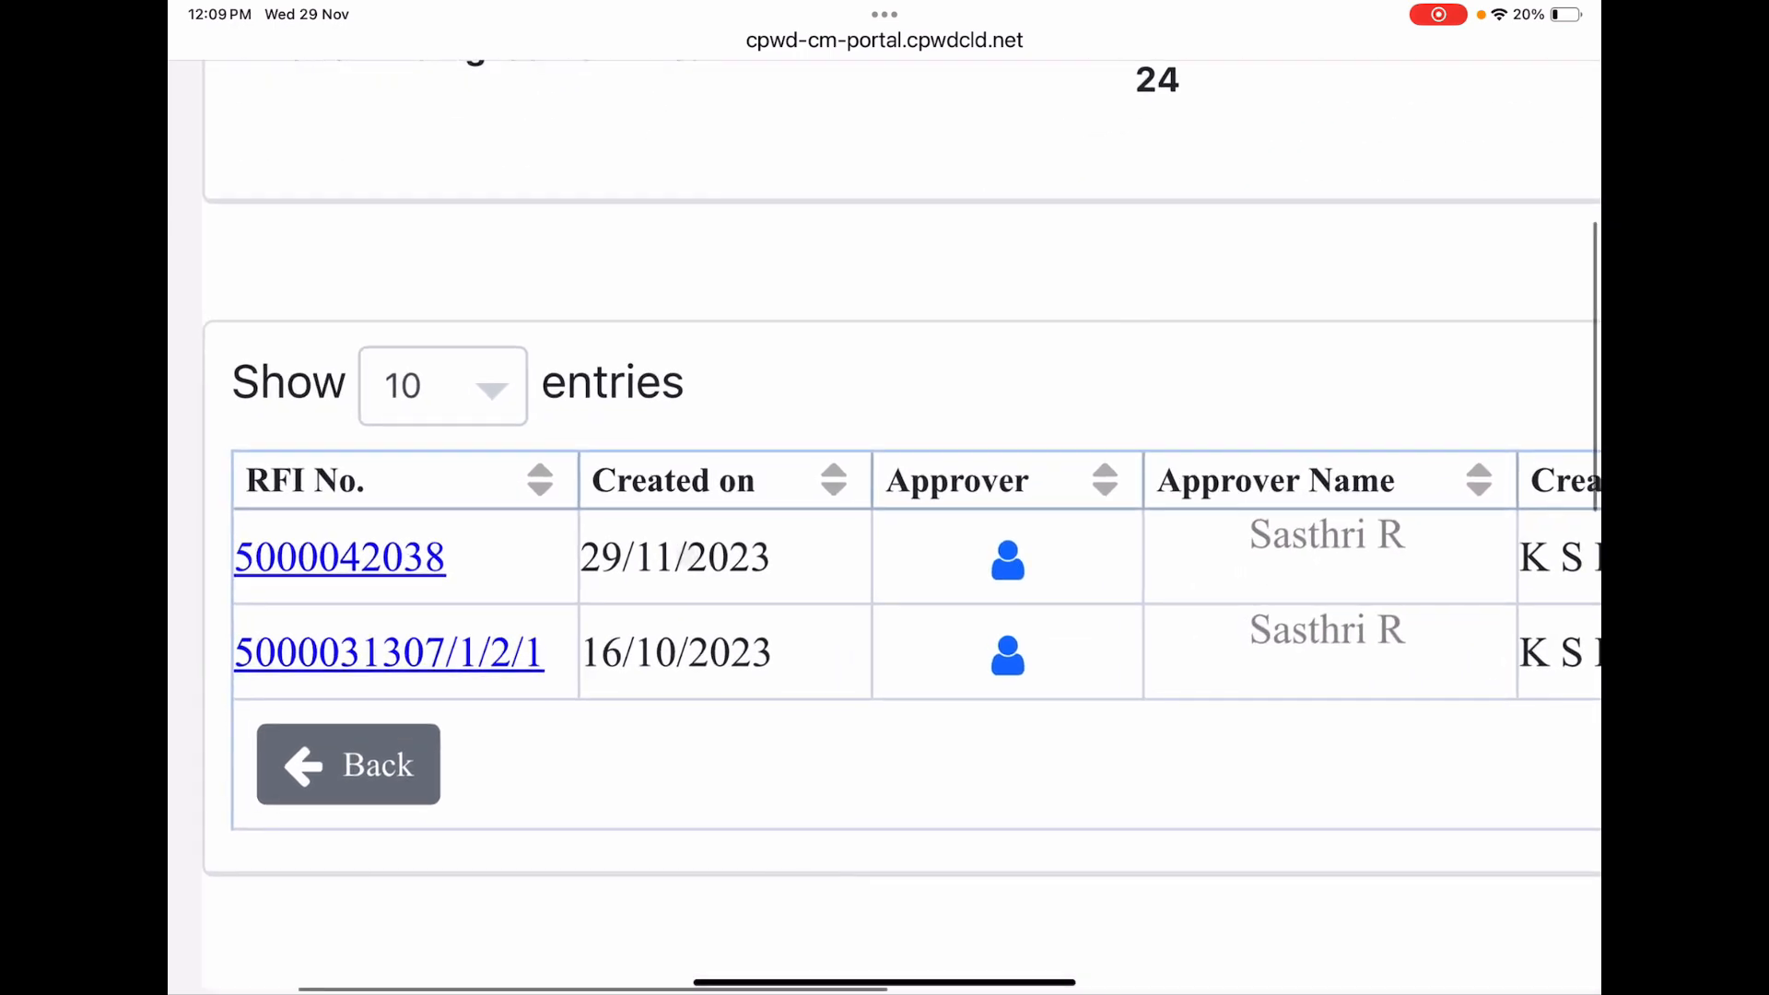
{"action": "scroll", "scroll_direction": "left", "scroll_amount": 3}
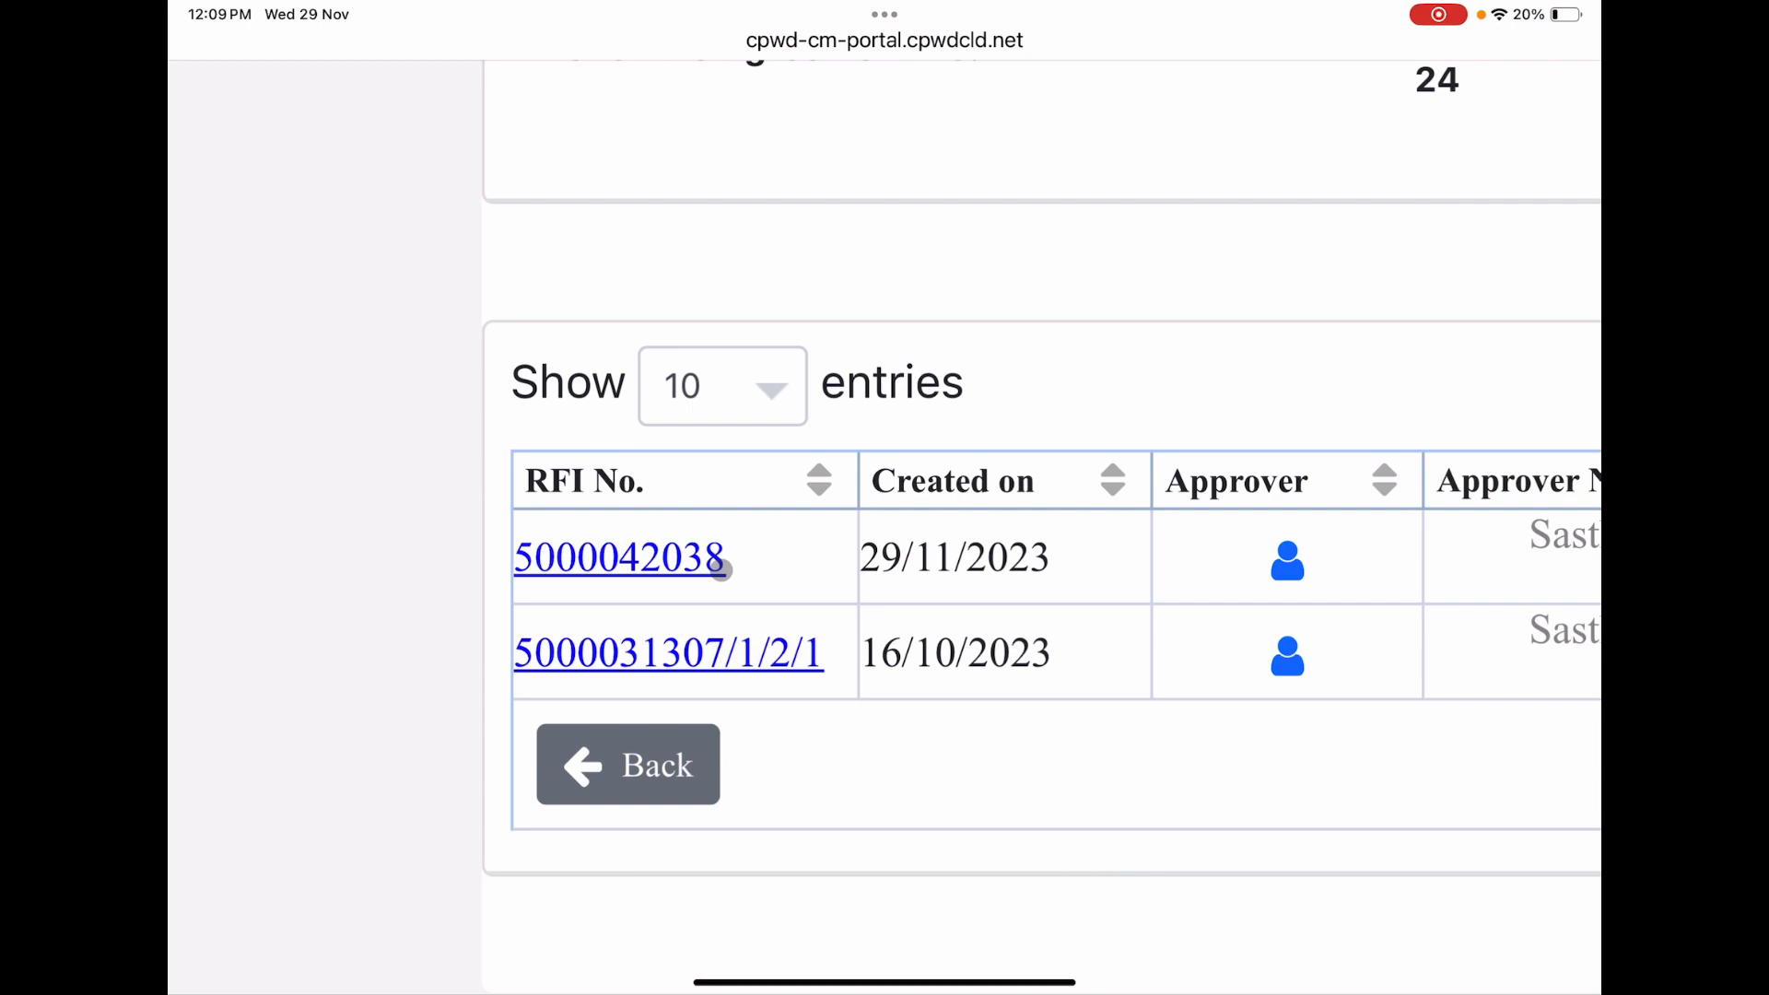
{"action": "left_click", "coordinate": [621, 557]}
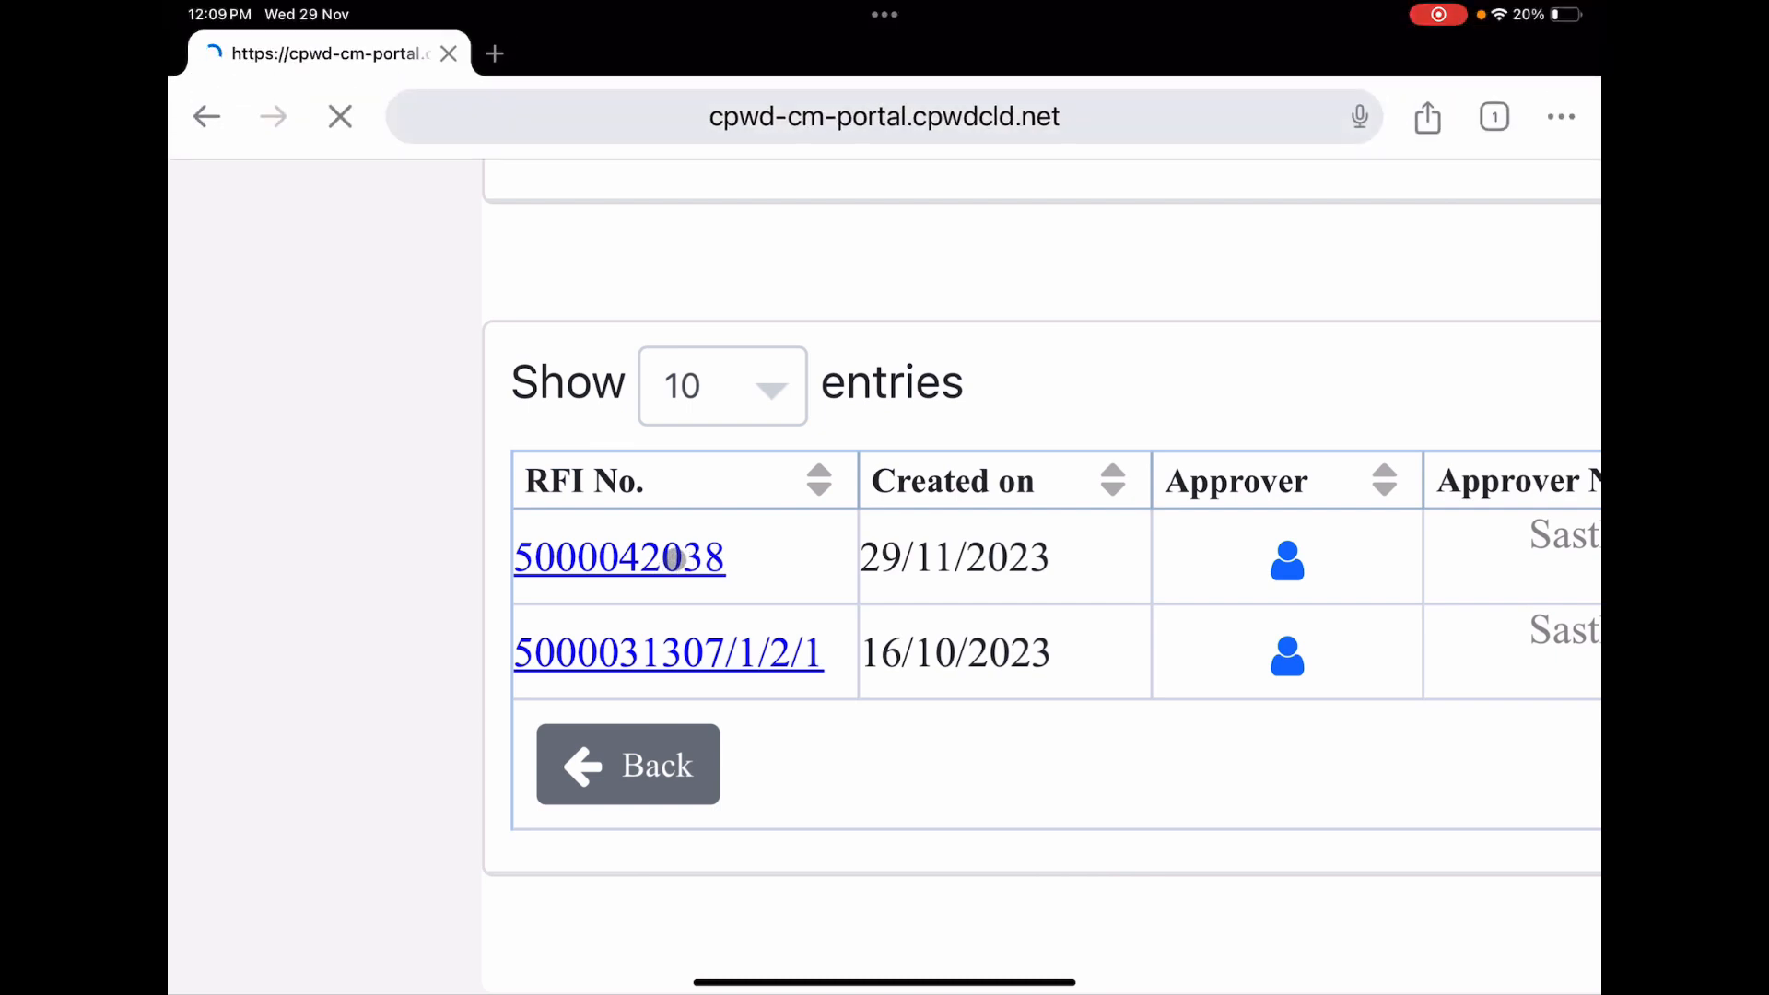
{"action": "left_click", "coordinate": [620, 556]}
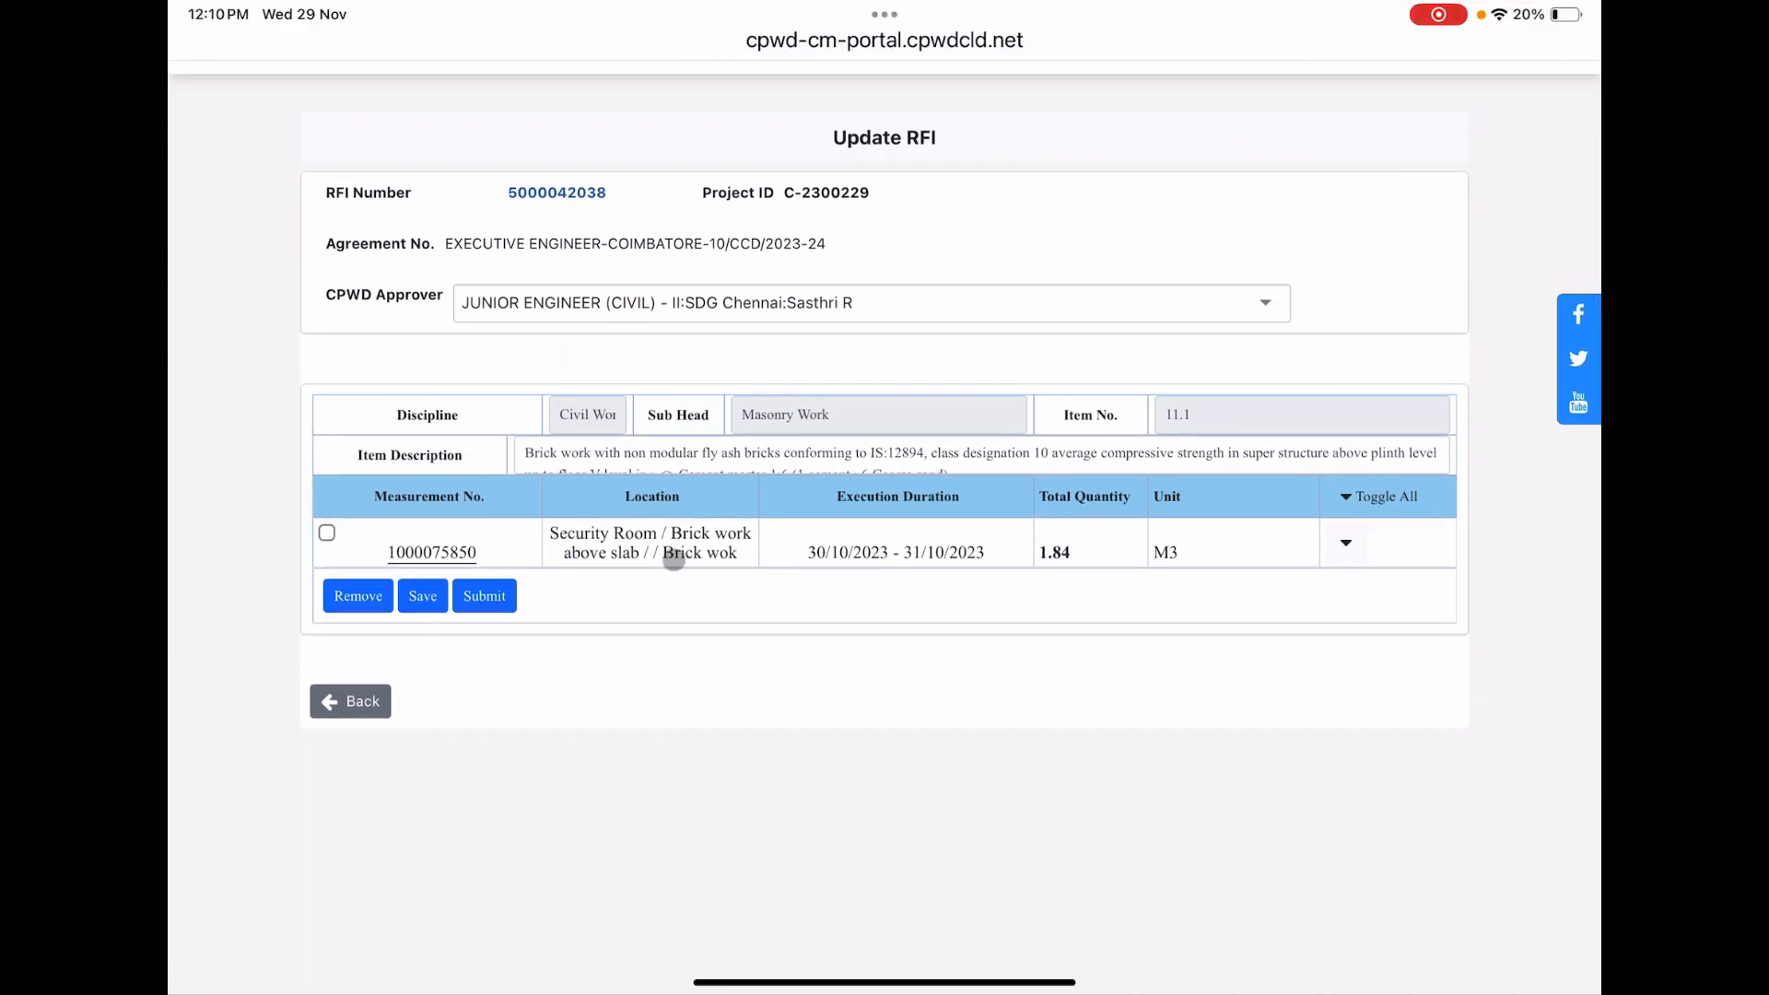
{"action": "left_click", "coordinate": [328, 532]}
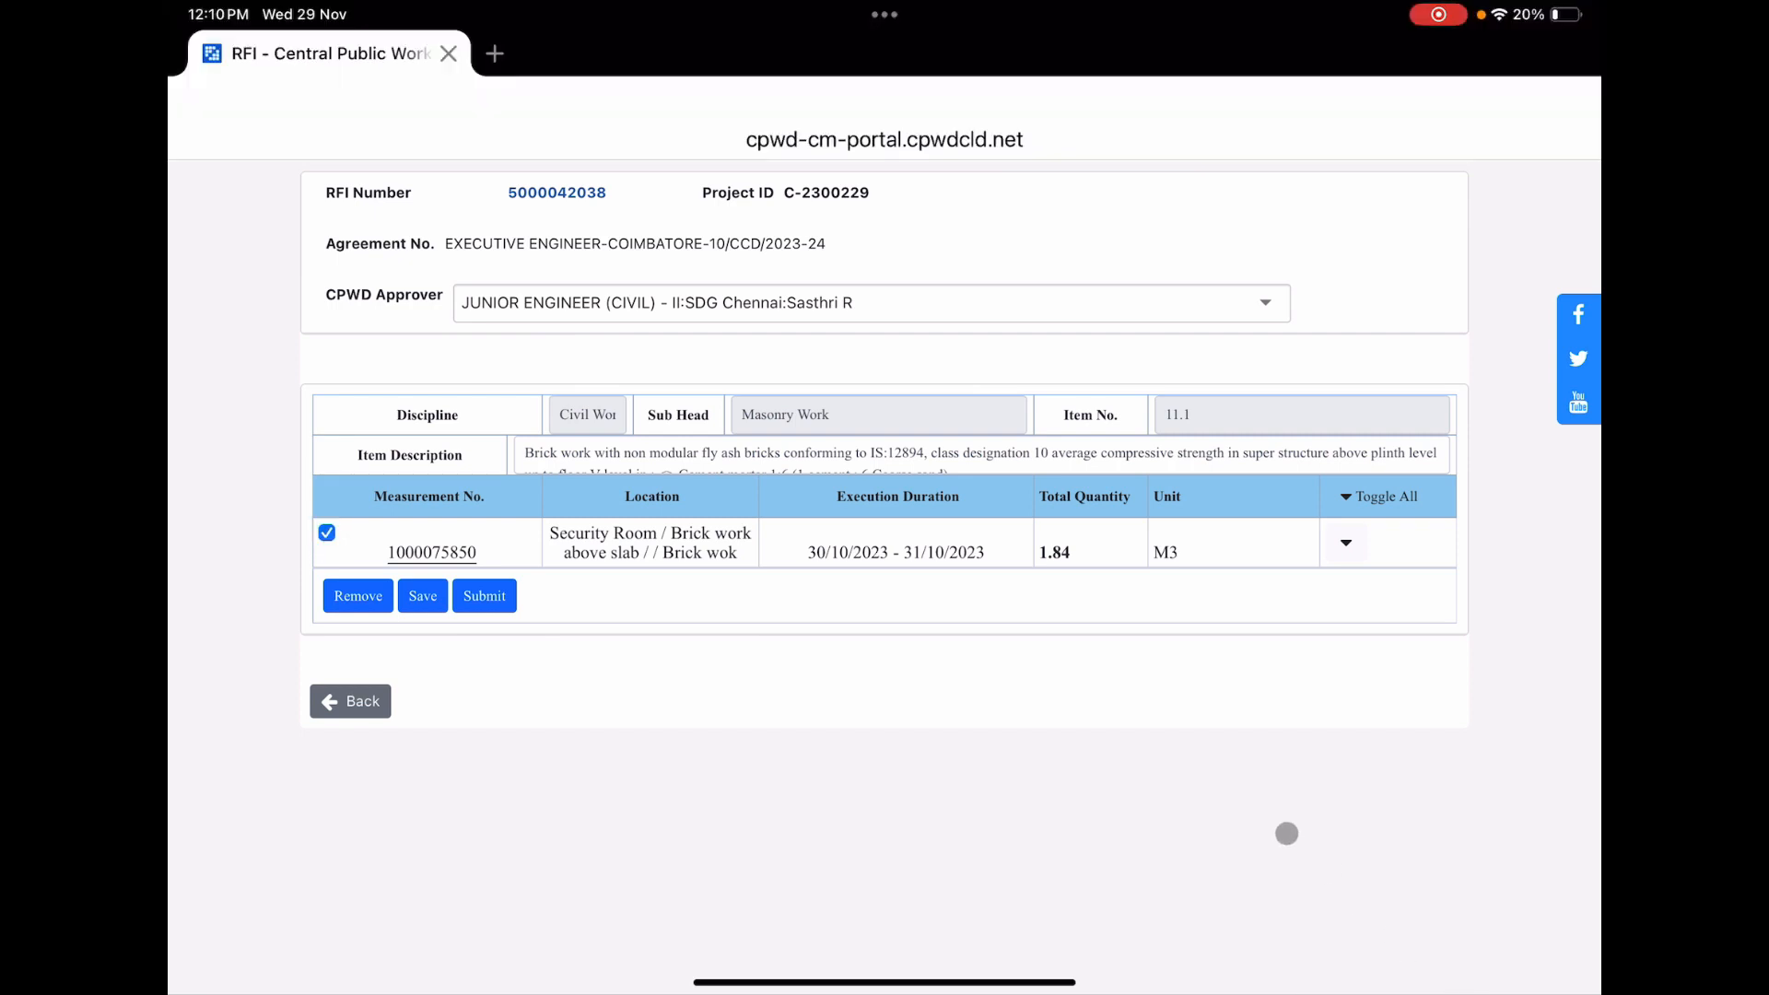
{"action": "mouse_move", "coordinate": [490, 643]}
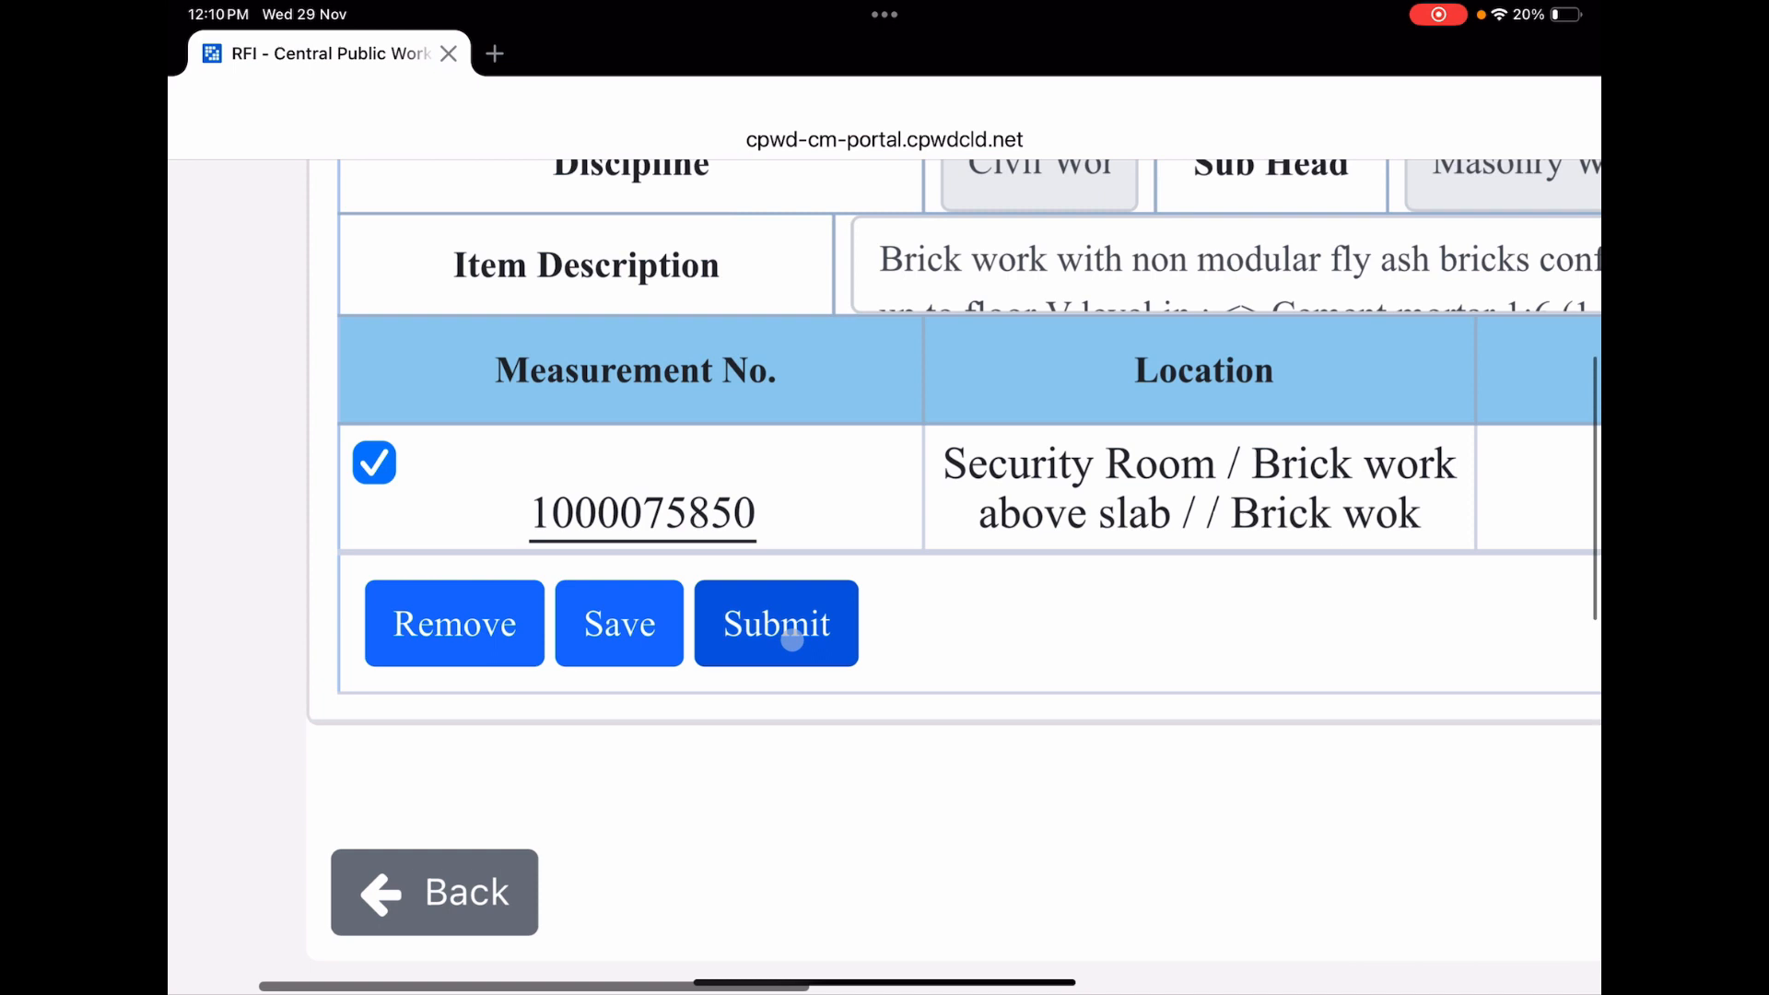
{"action": "left_click", "coordinate": [776, 623]}
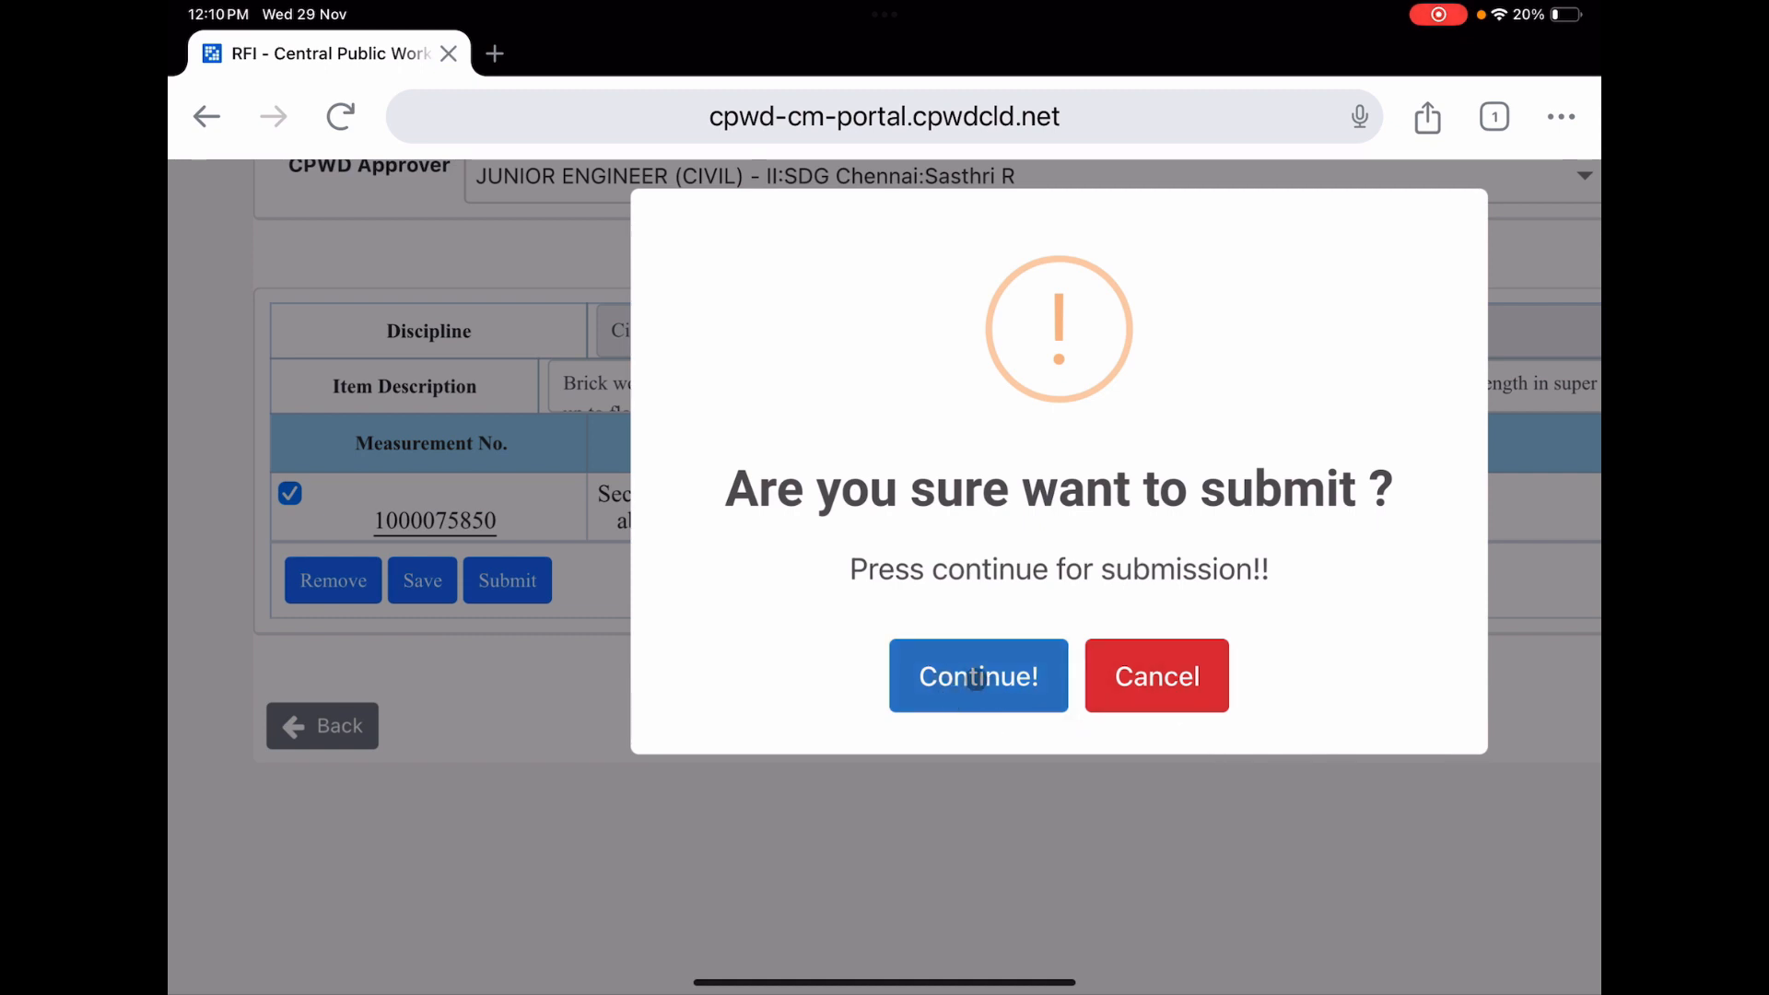
{"action": "left_click", "coordinate": [977, 676]}
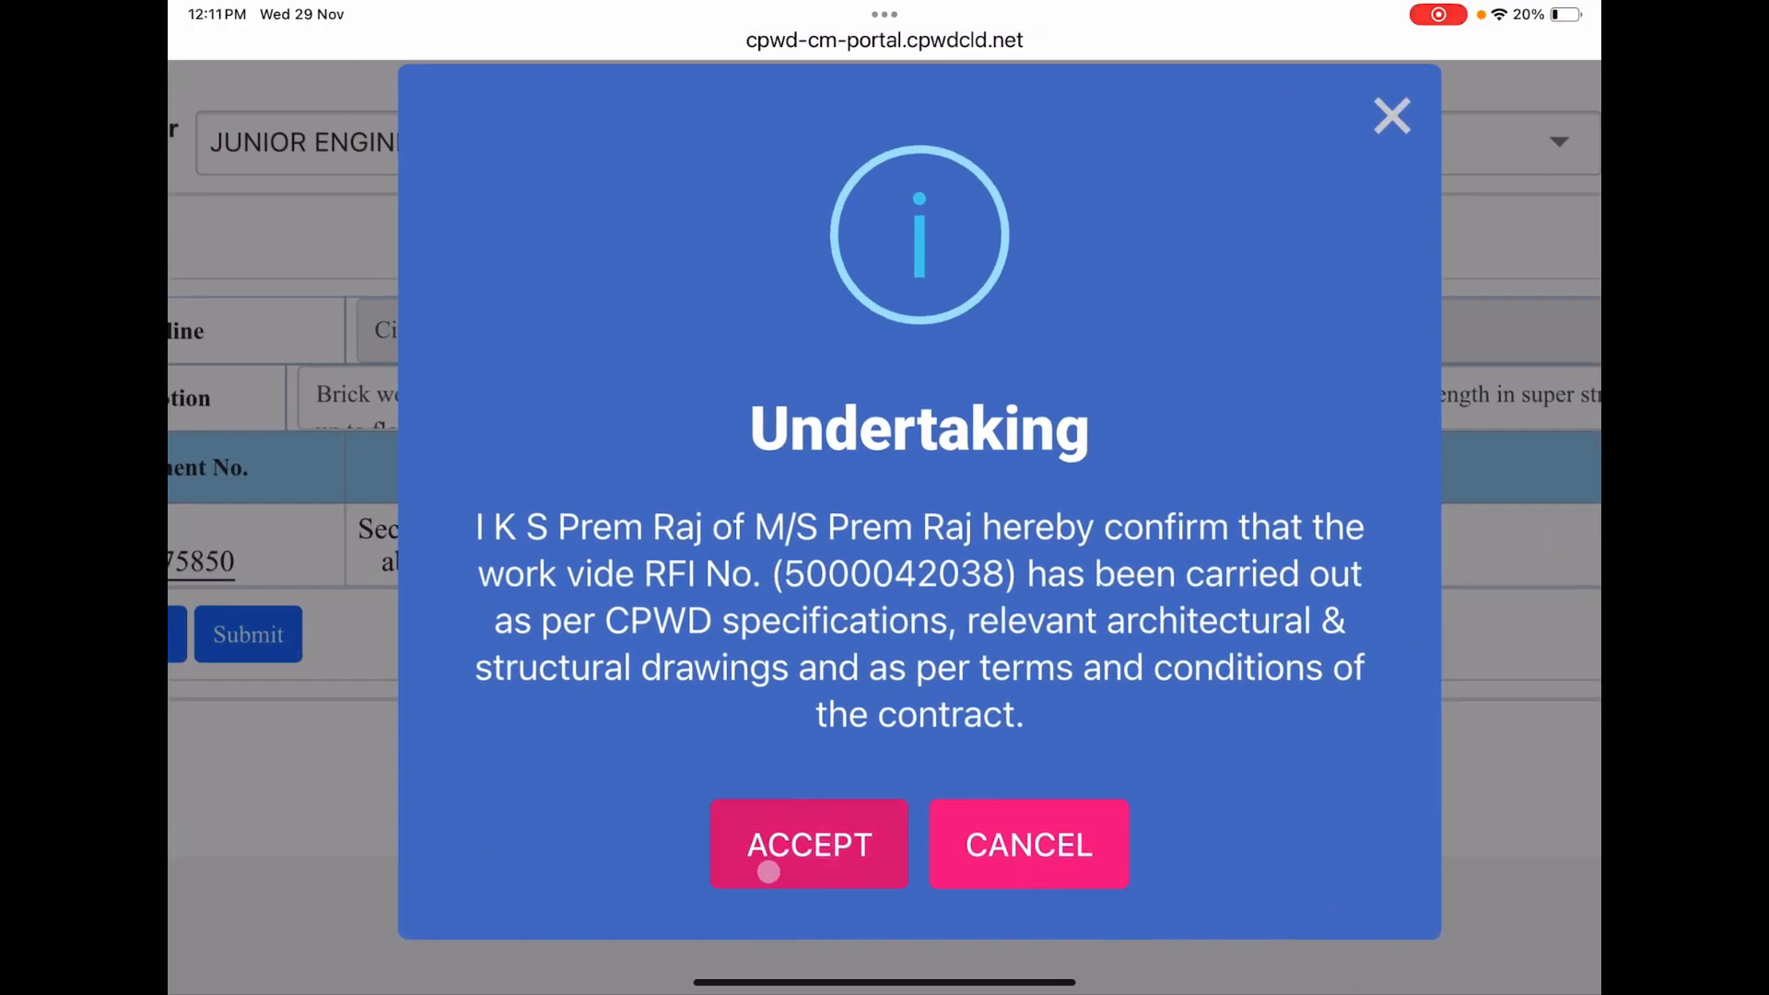
{"action": "left_click", "coordinate": [808, 844]}
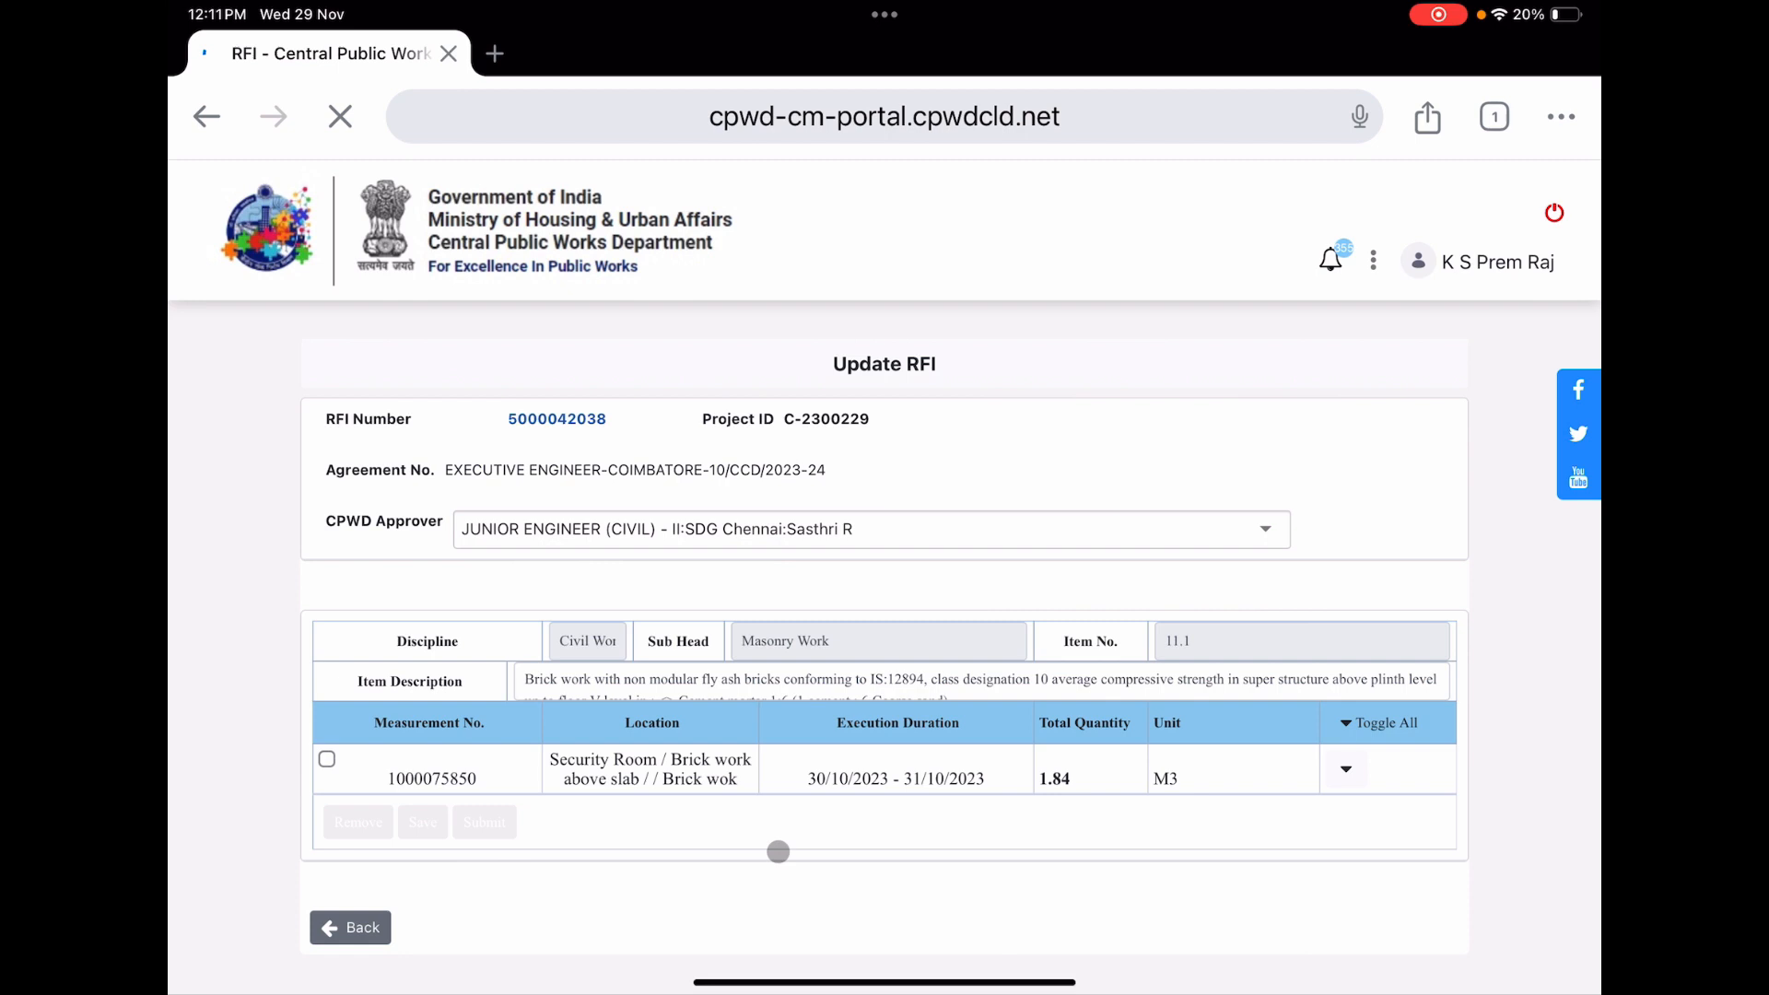
Step: Go back to the RFI dashboard and review the RFI Raised status and totals
{"action": "left_click", "coordinate": [483, 822]}
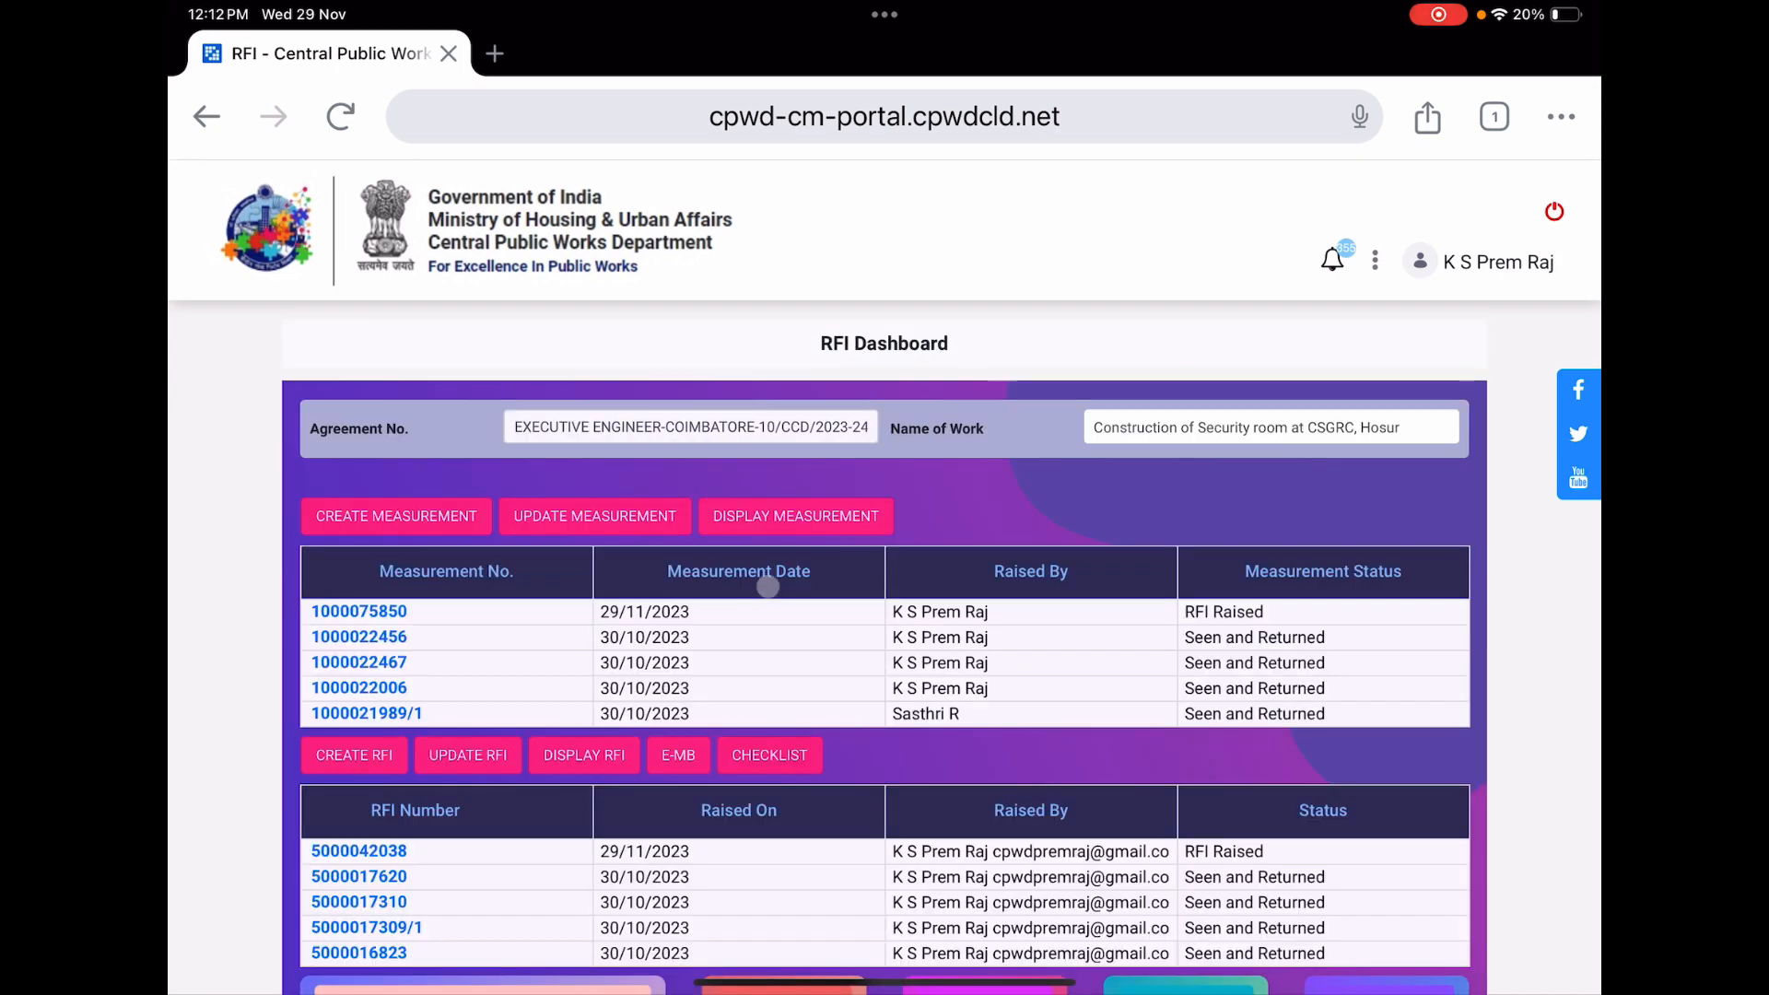
{"action": "scroll", "scroll_direction": "down", "scroll_amount": 3}
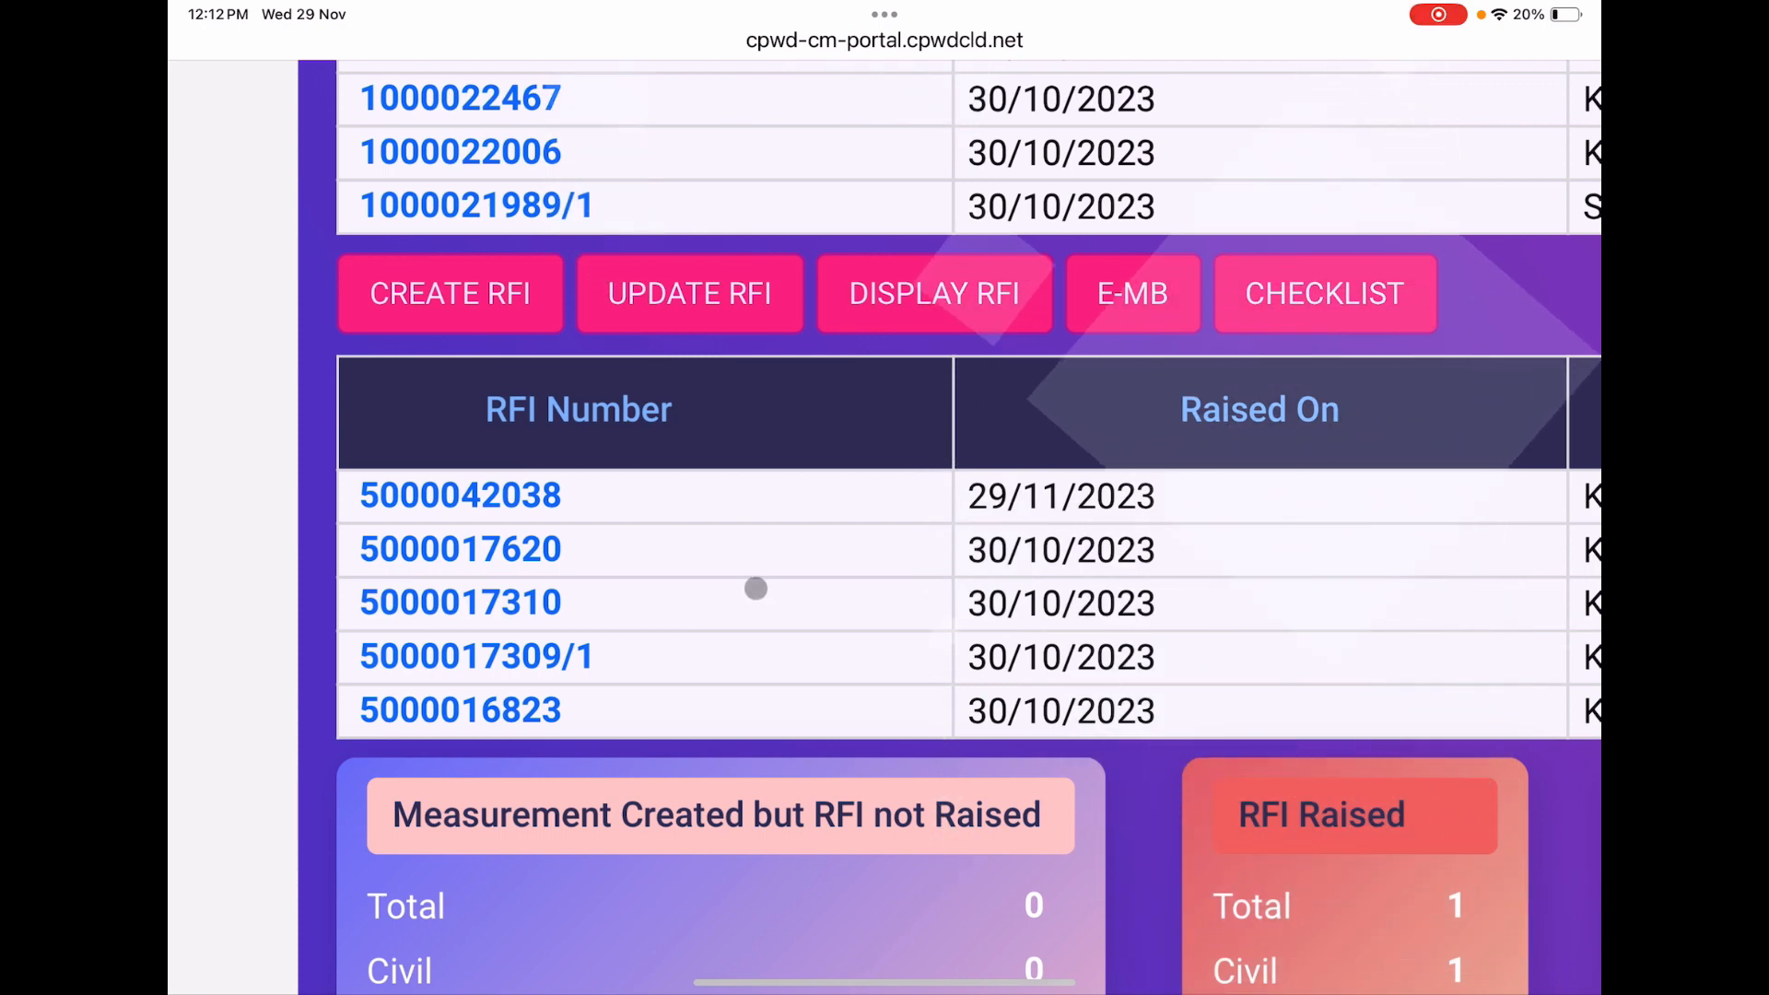
{"action": "scroll", "scroll_direction": "right", "scroll_amount": 3}
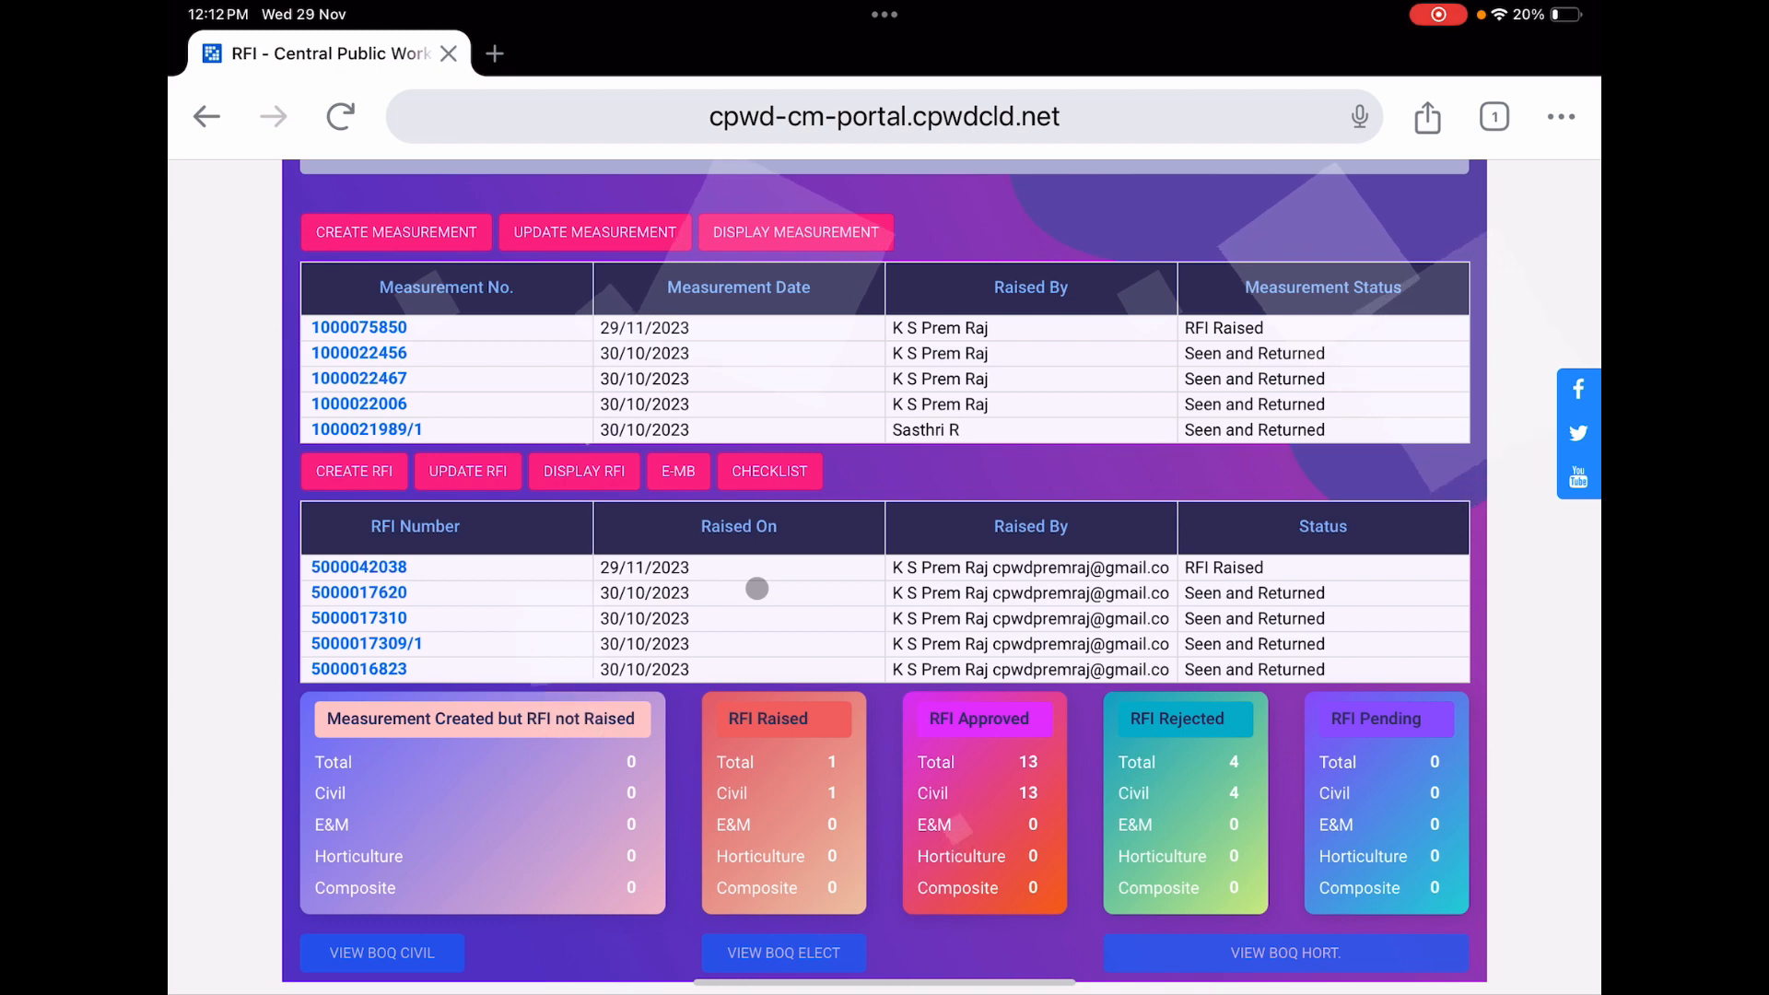
{"action": "scroll", "scroll_direction": "up", "scroll_amount": 3}
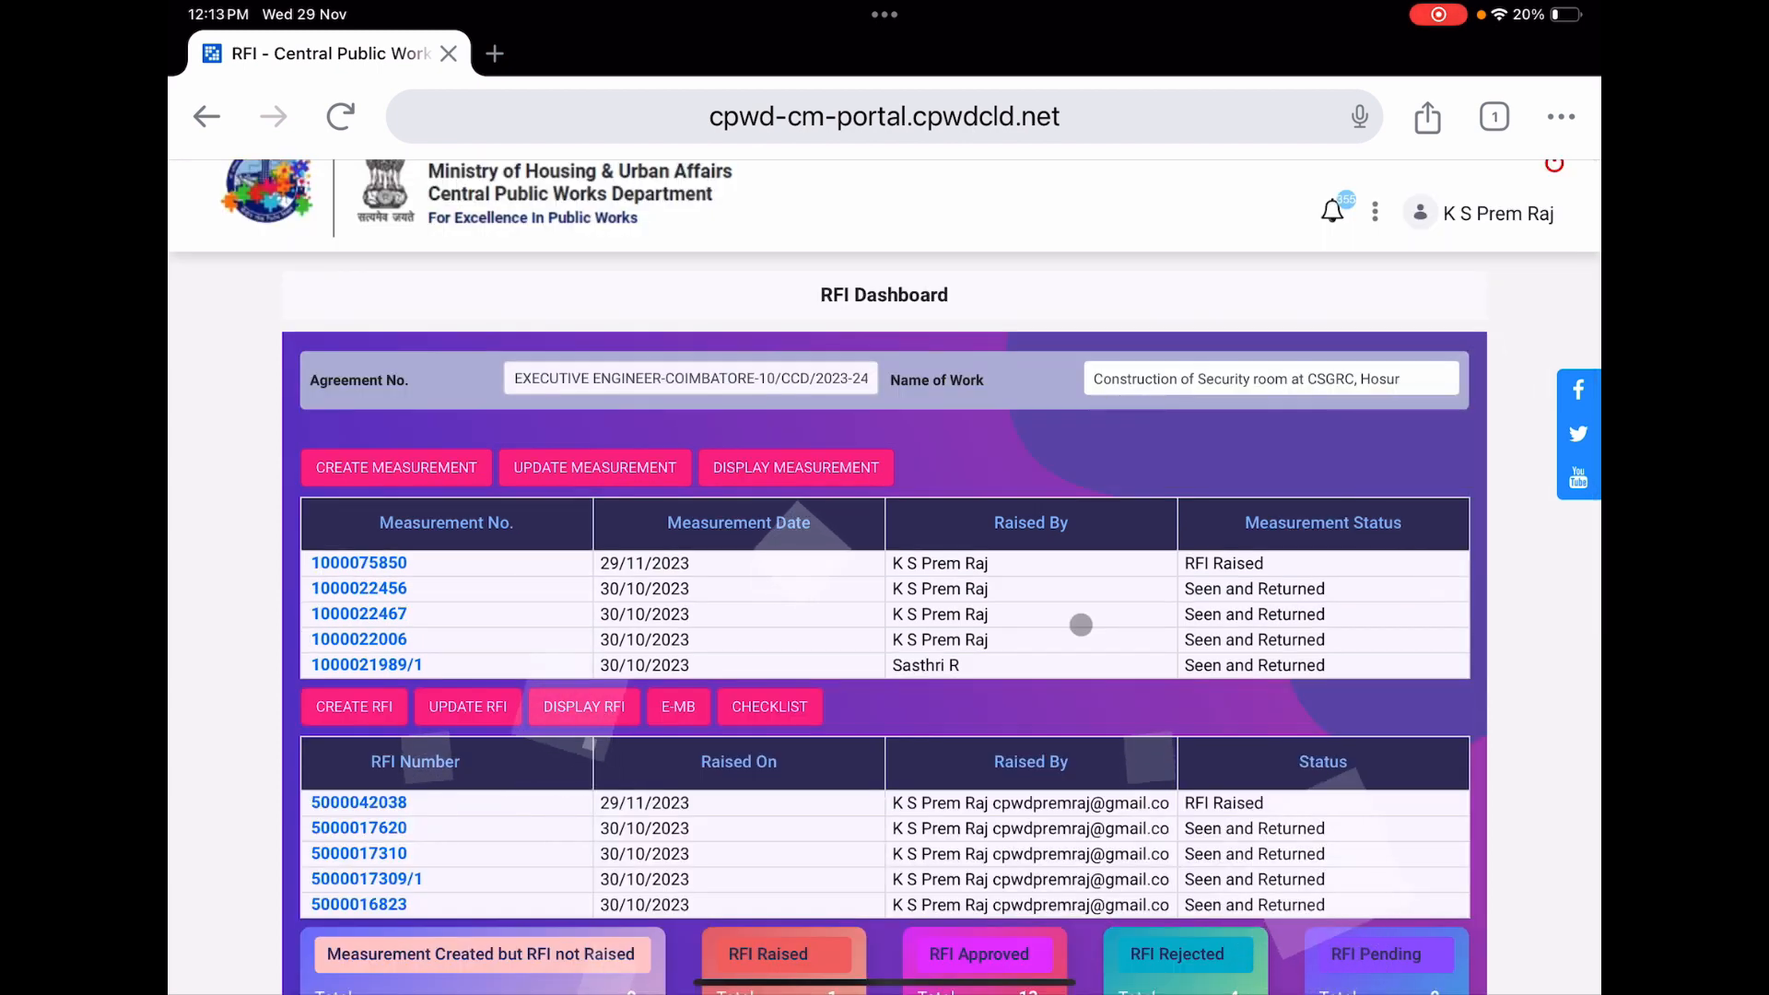